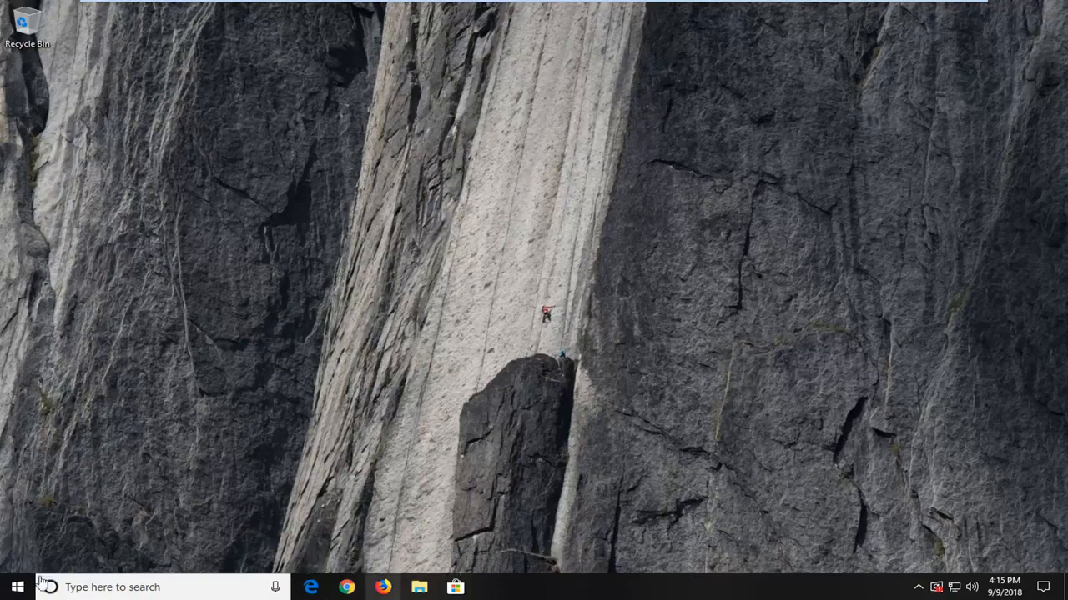
# Search the Start menu for 'services' to launch the Services console.
pyautogui.click(15, 587)
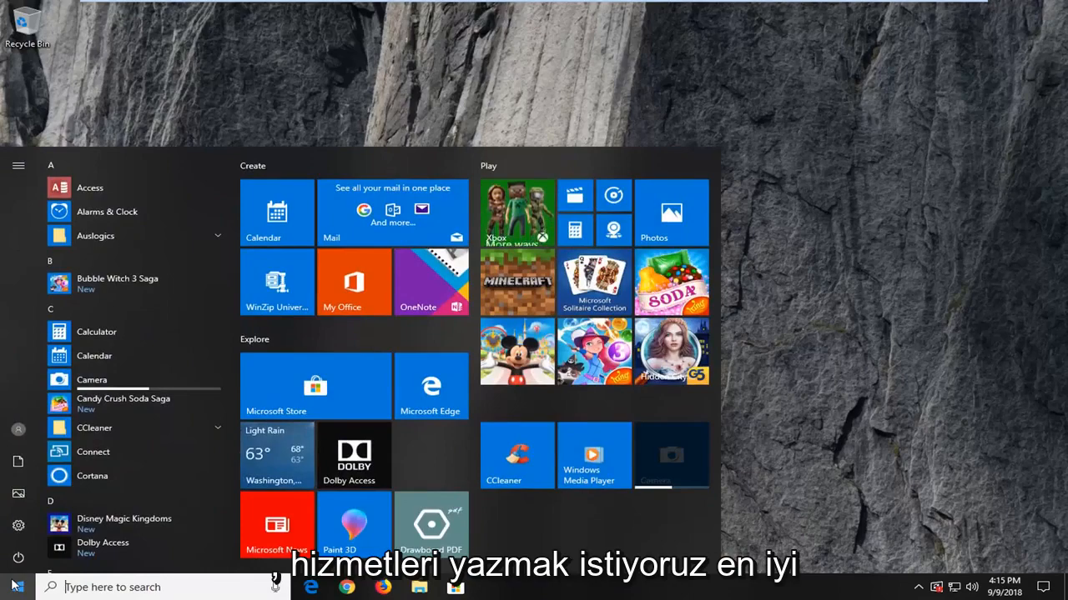
pyautogui.write('services')
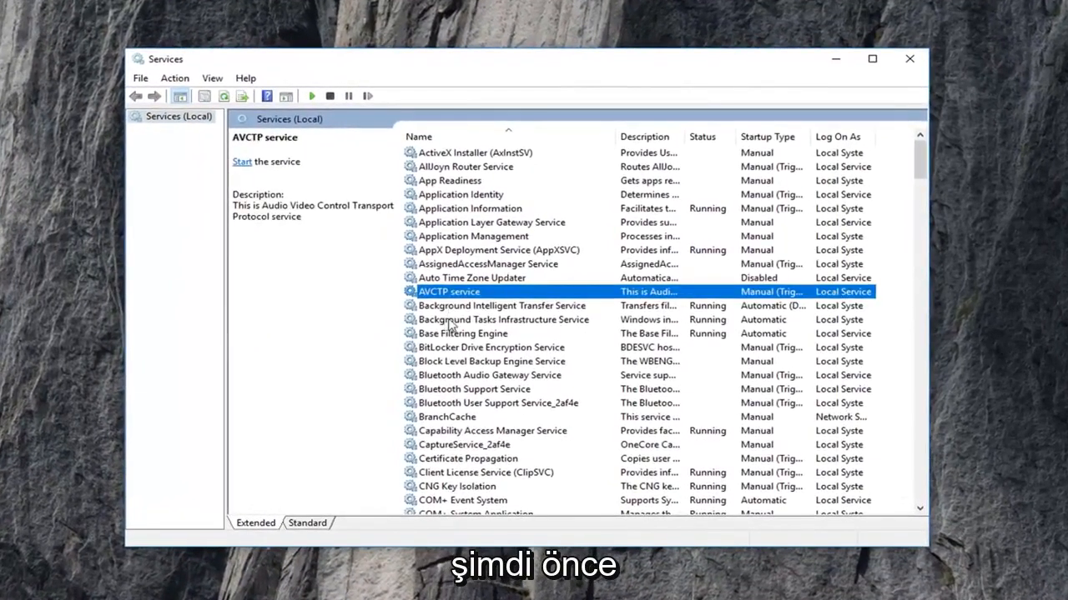
# Stop the Background Intelligent Transfer Service from its Properties dialog.
pyautogui.click(503, 305)
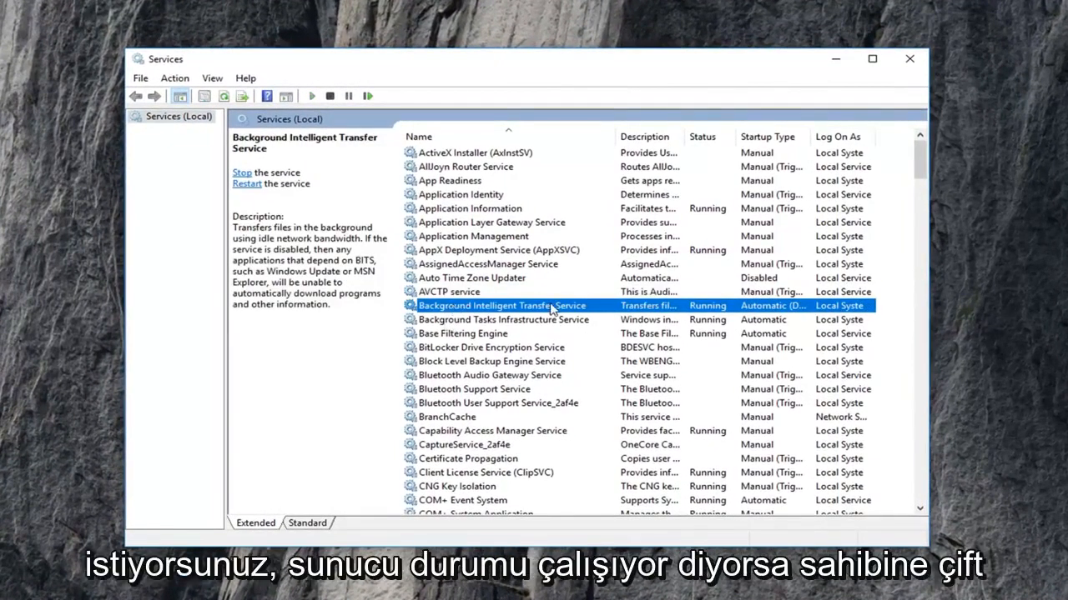
pyautogui.doubleClick(500, 305)
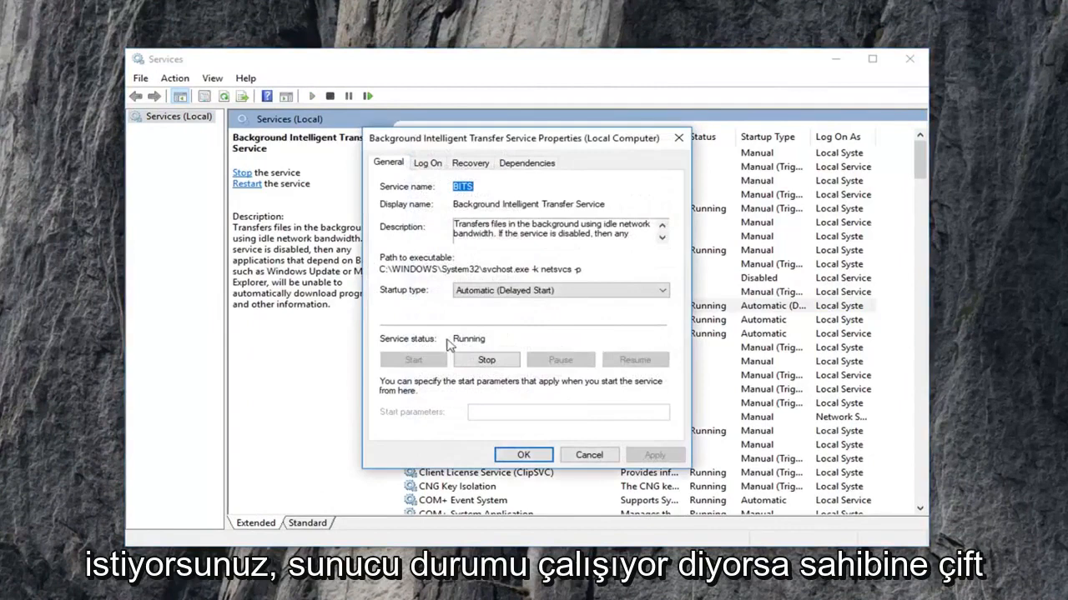
pyautogui.moveTo(473, 346)
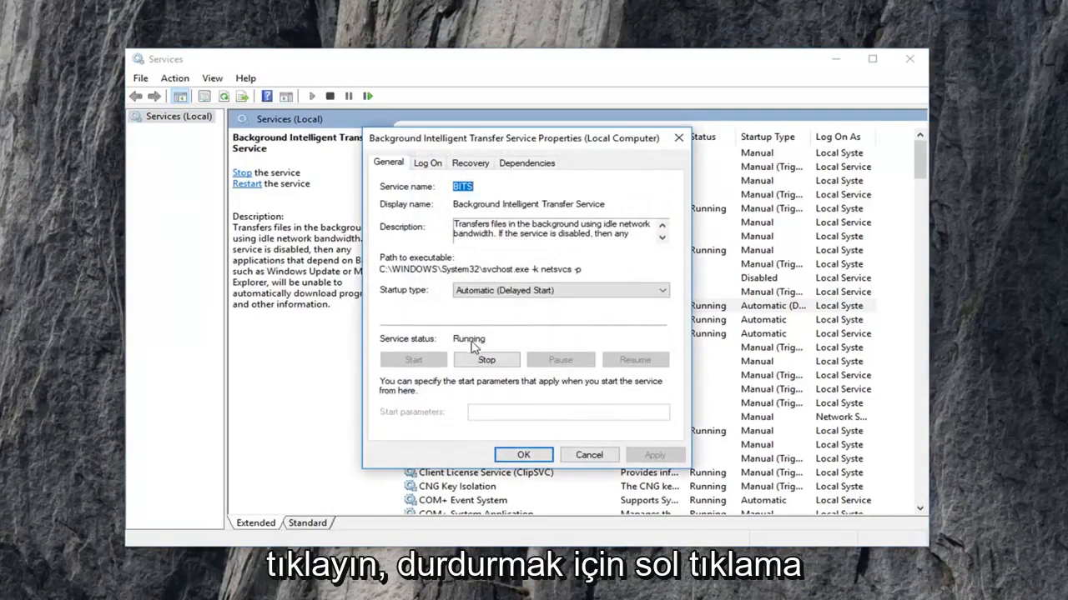
pyautogui.click(486, 359)
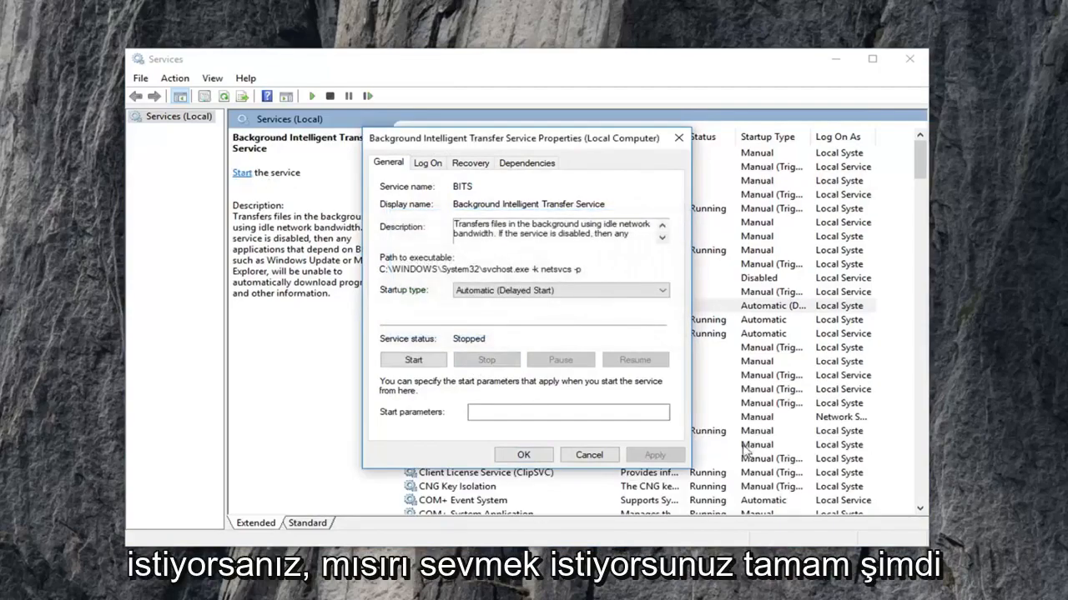
pyautogui.click(588, 454)
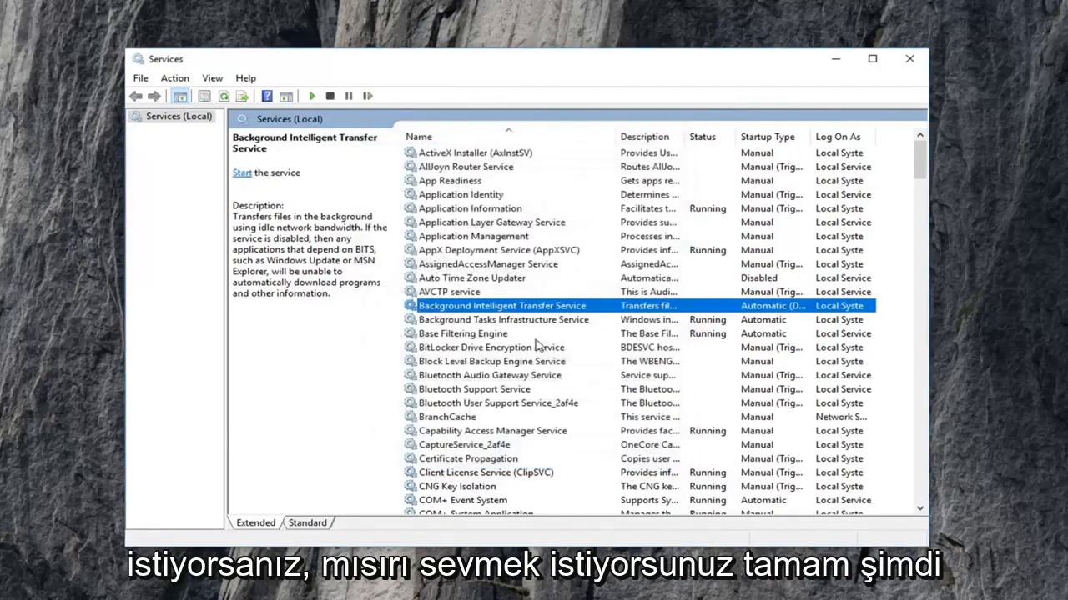
# Stop the Windows Update service from its Properties dialog and dismiss the progress notice.
pyautogui.scroll(-3)
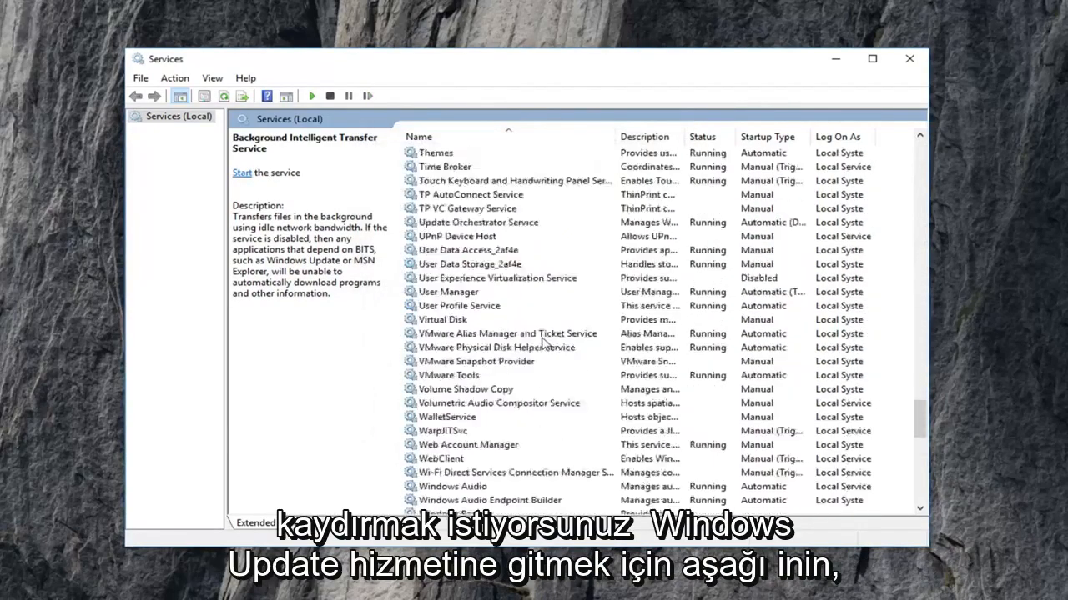
pyautogui.click(455, 430)
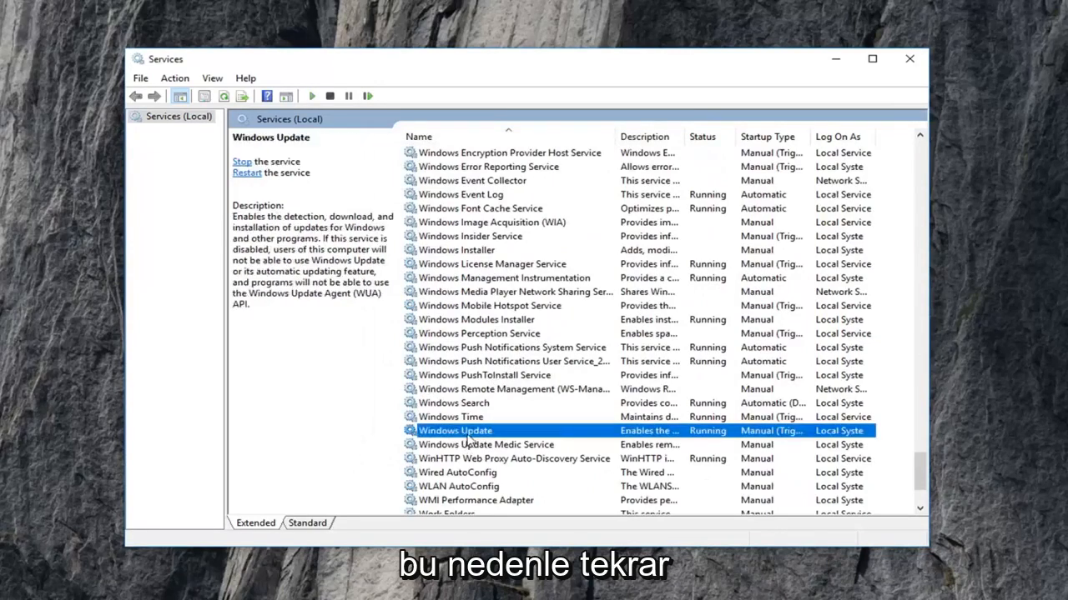
pyautogui.doubleClick(455, 430)
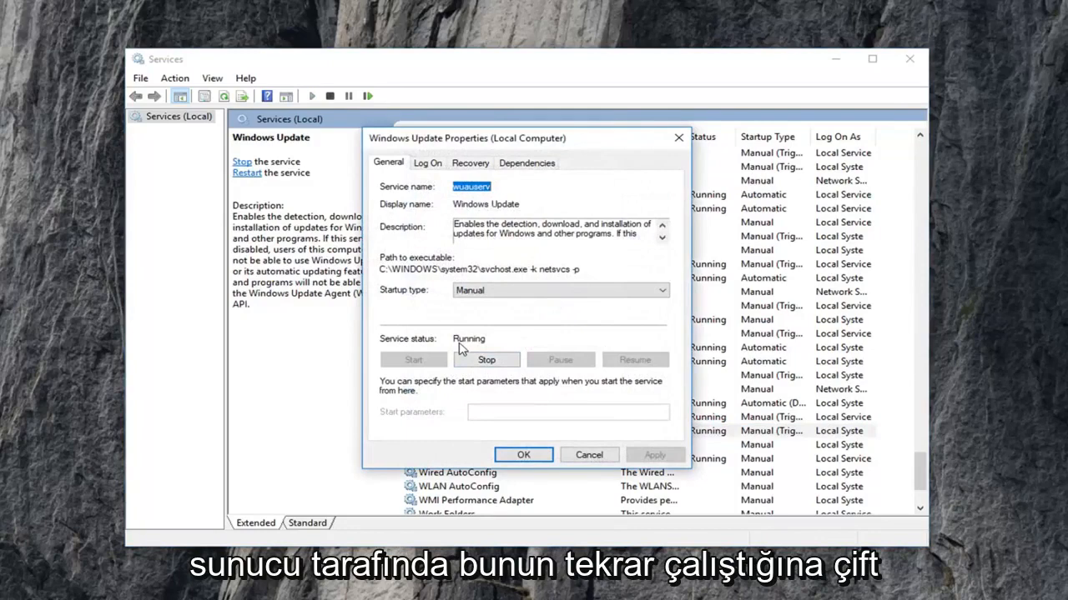
pyautogui.click(487, 360)
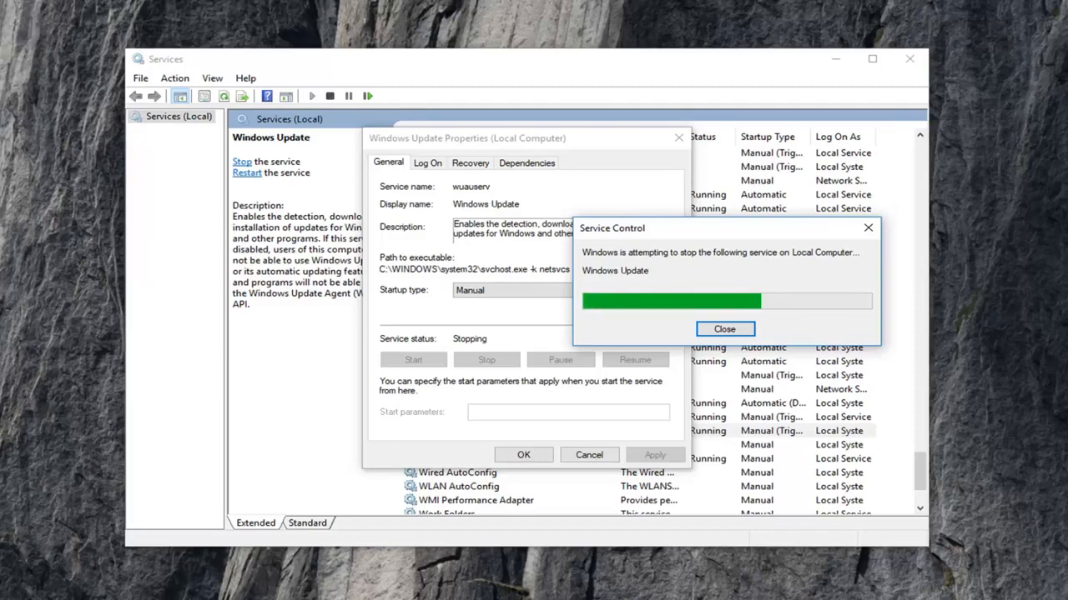
pyautogui.click(724, 328)
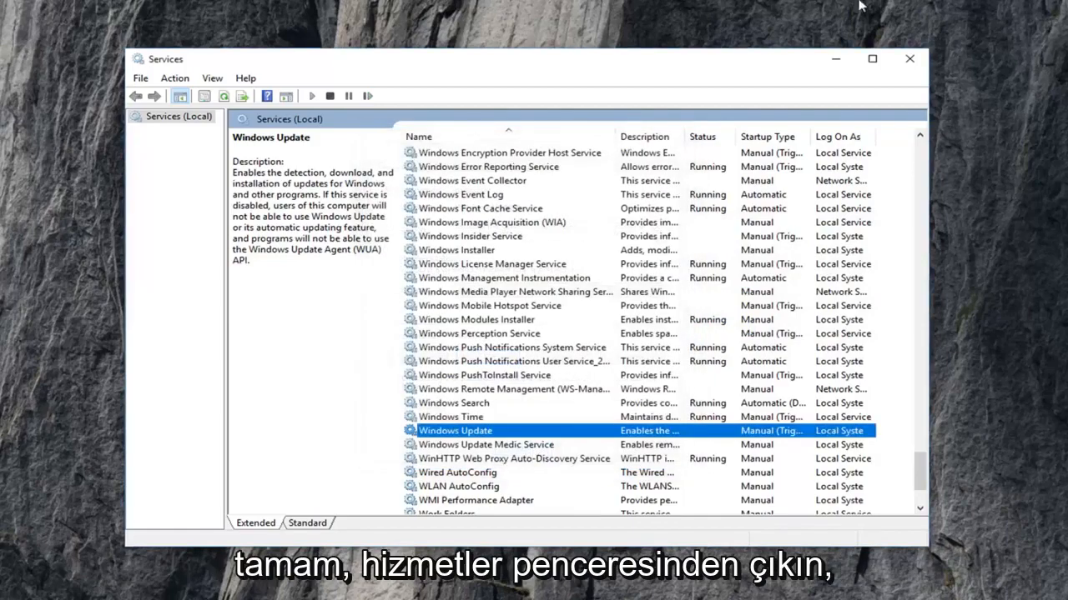
# Close Services and launch File Explorer by searching 'file e' in Start.
pyautogui.click(11, 587)
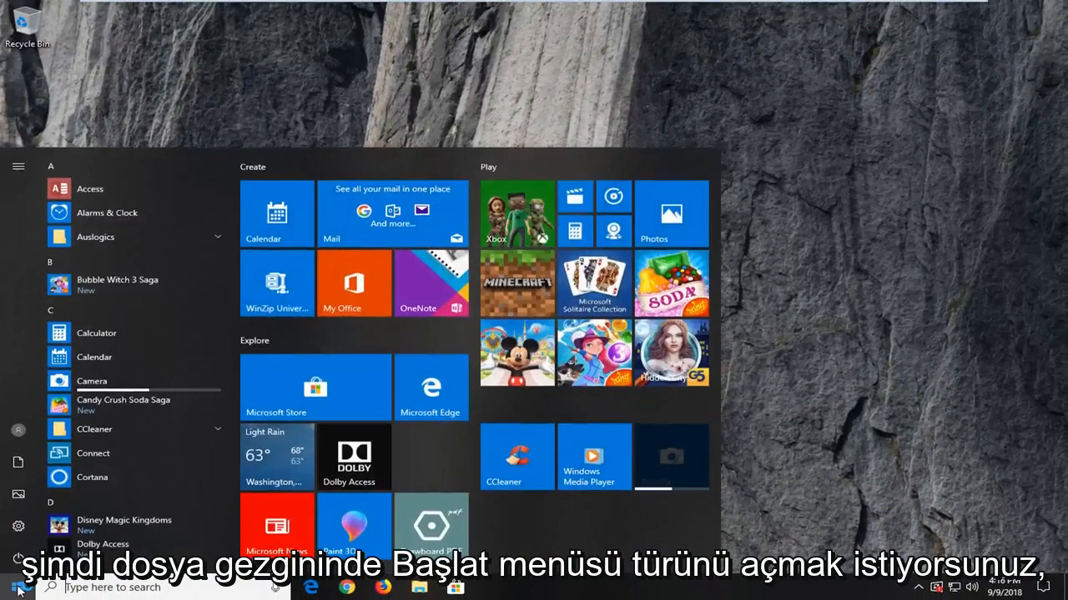
pyautogui.write('file e')
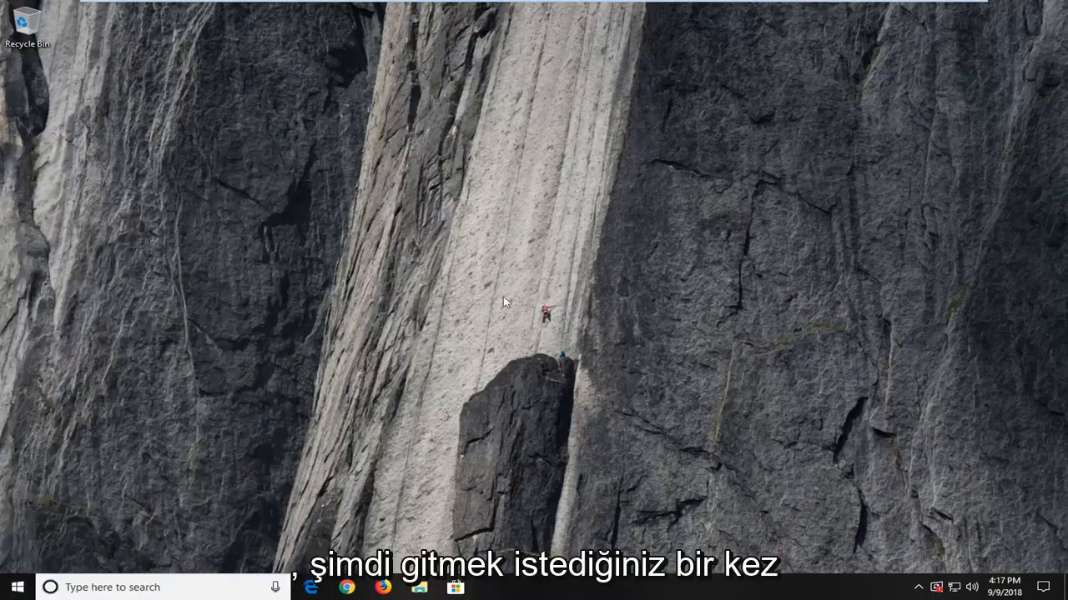
pyautogui.click(418, 587)
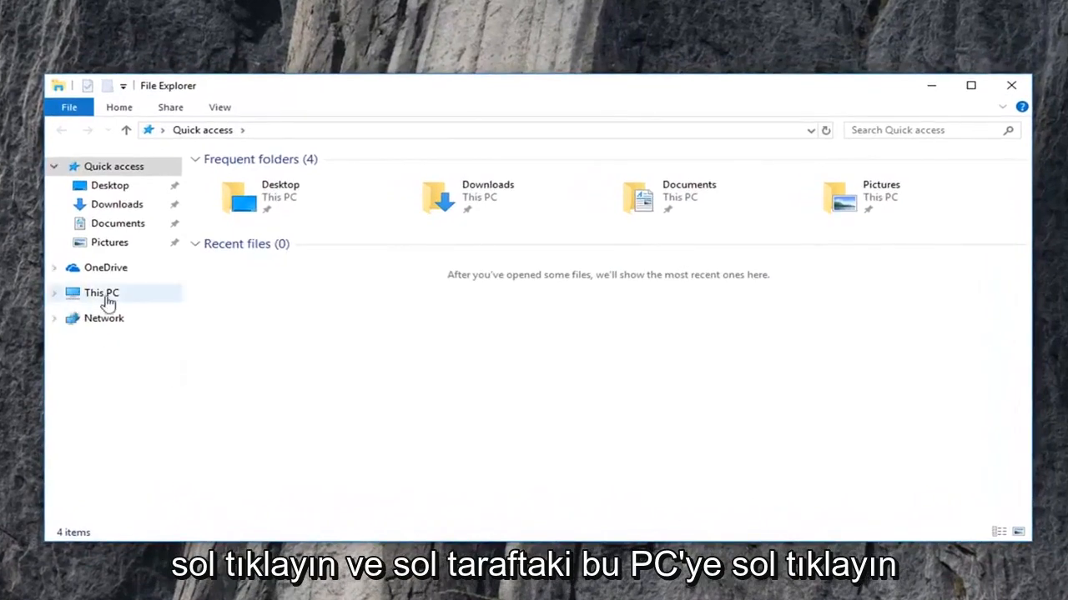
# Browse from This PC through C:\Windows\SoftwareDistribution into the Download folder.
pyautogui.click(101, 293)
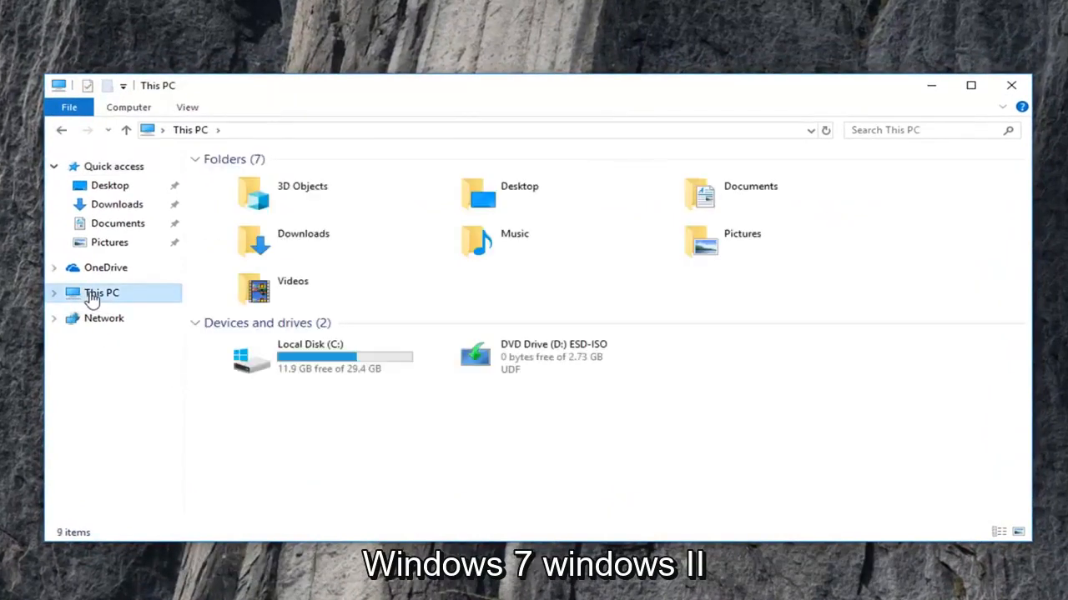
pyautogui.moveTo(96, 300)
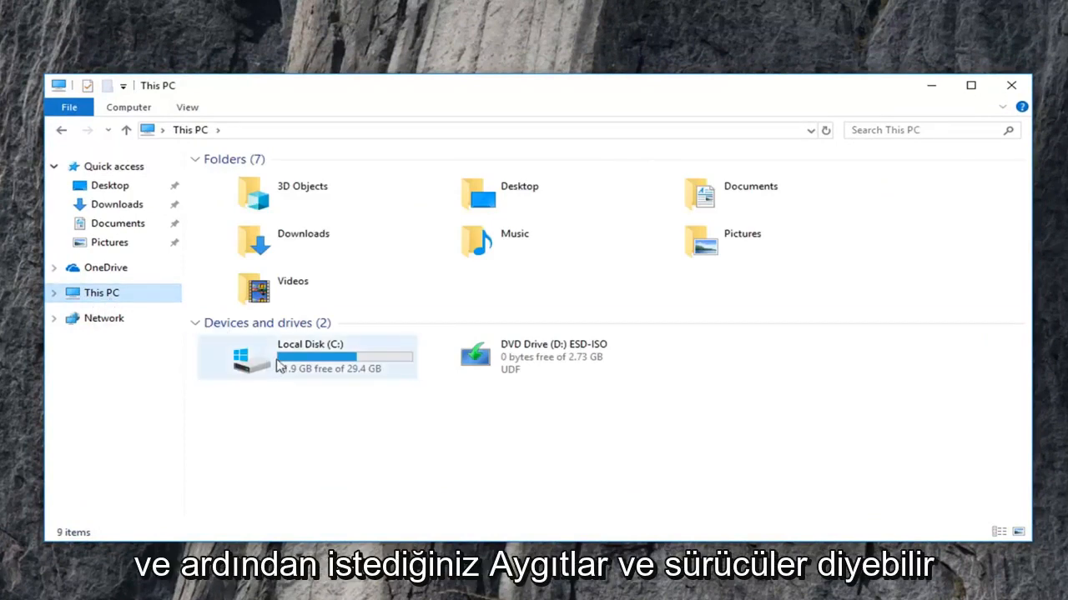
pyautogui.moveTo(315, 364)
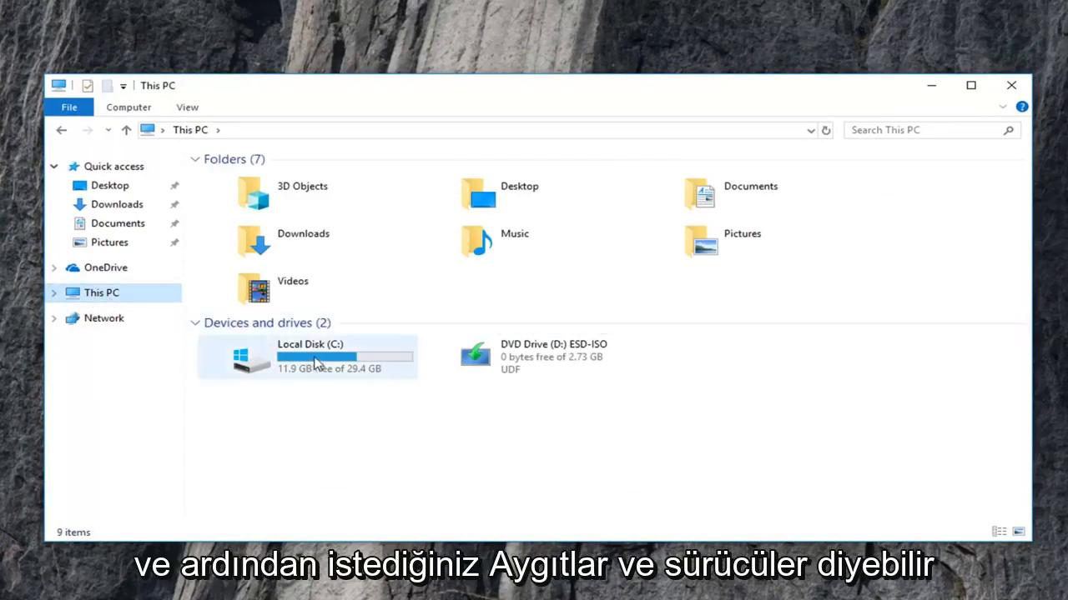
pyautogui.moveTo(313, 361)
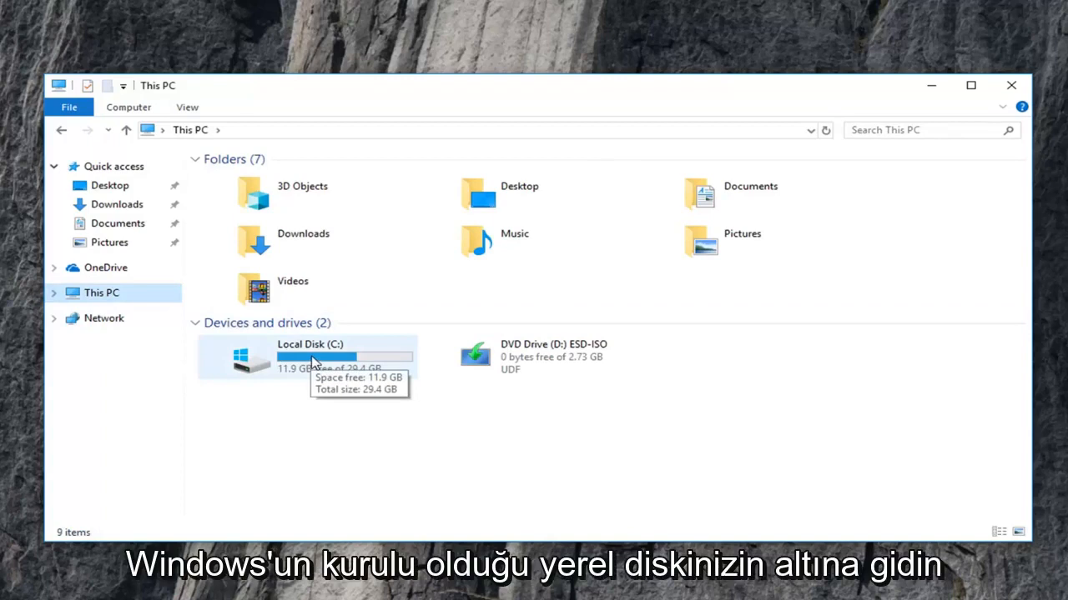
pyautogui.moveTo(242, 363)
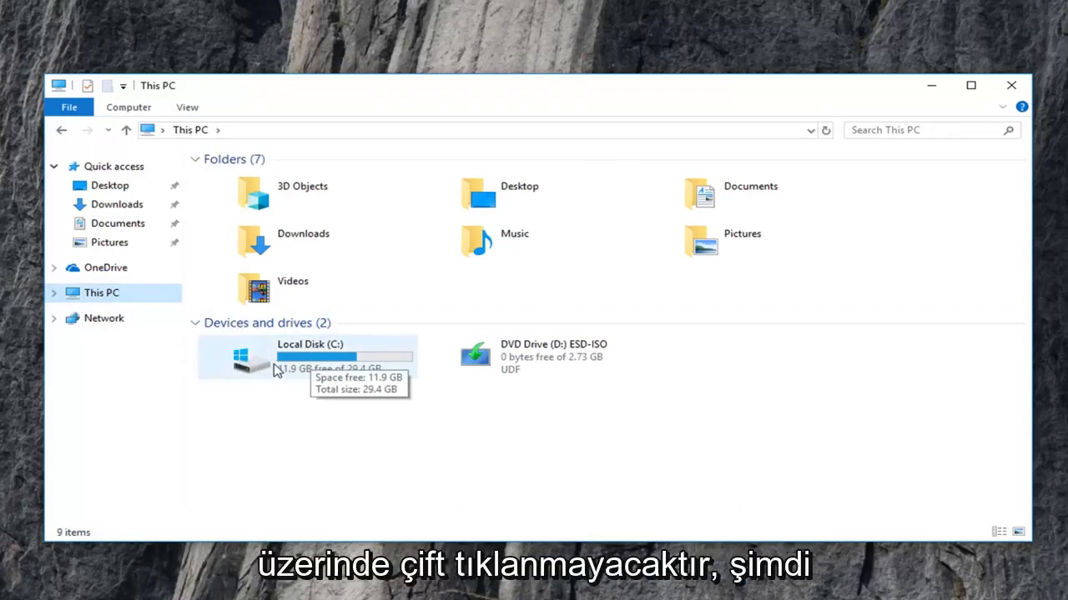
pyautogui.doubleClick(283, 357)
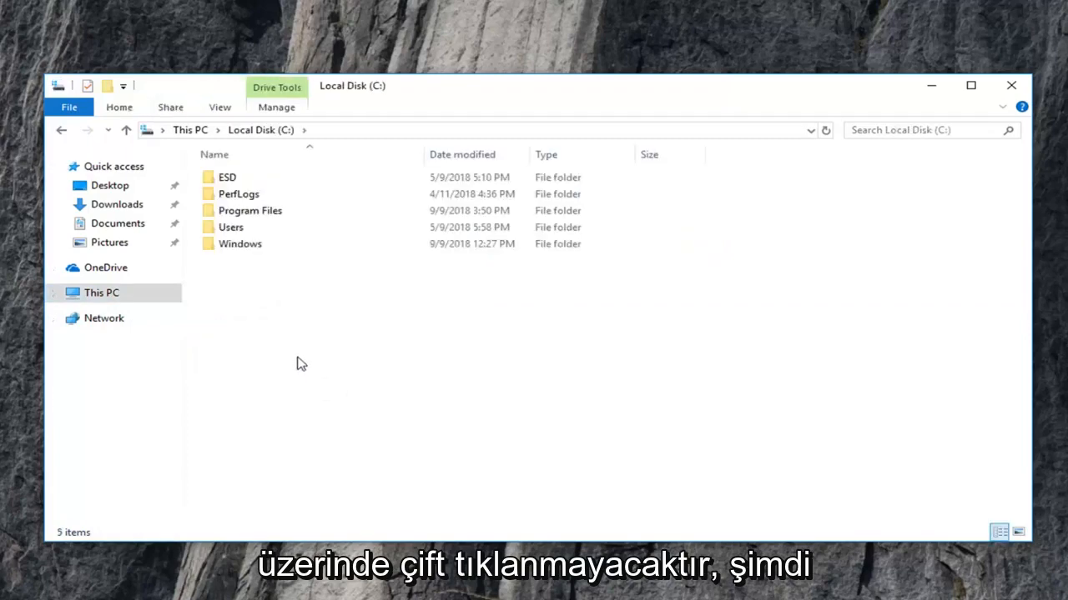
pyautogui.moveTo(254, 256)
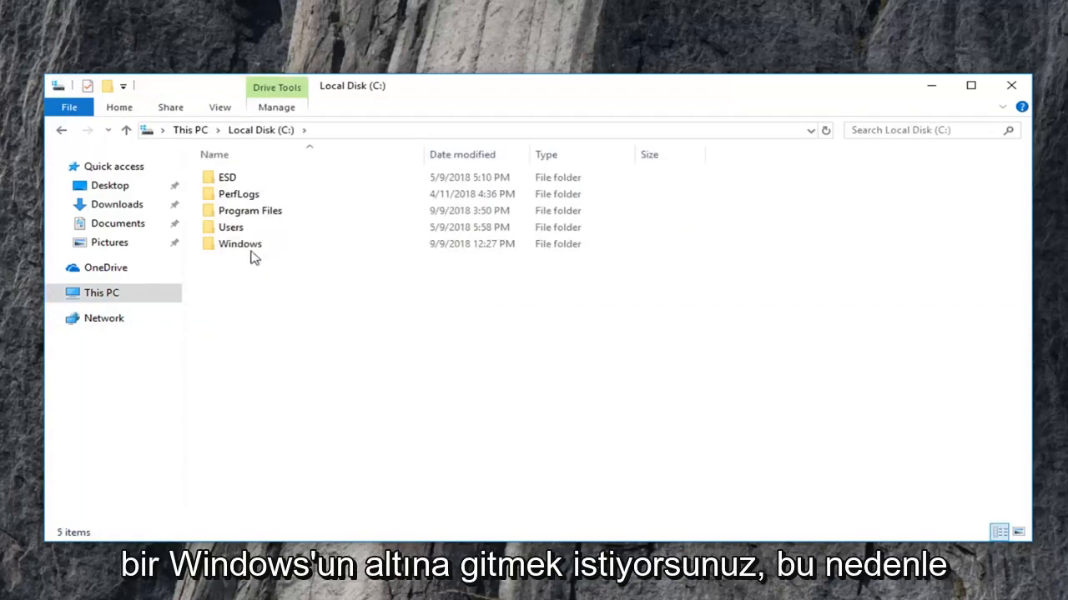
pyautogui.doubleClick(241, 243)
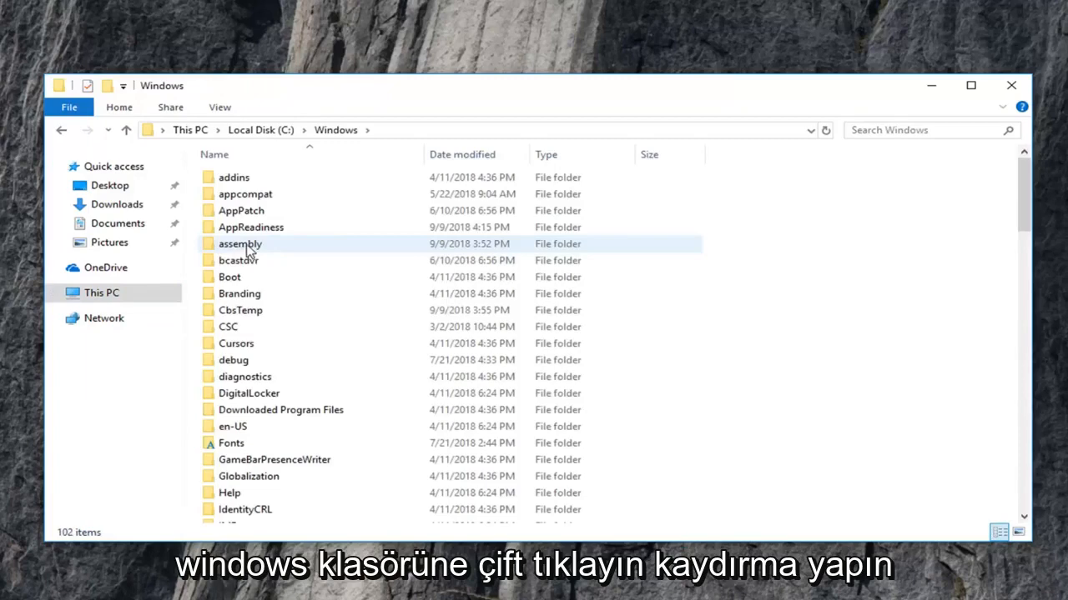
pyautogui.scroll(-3)
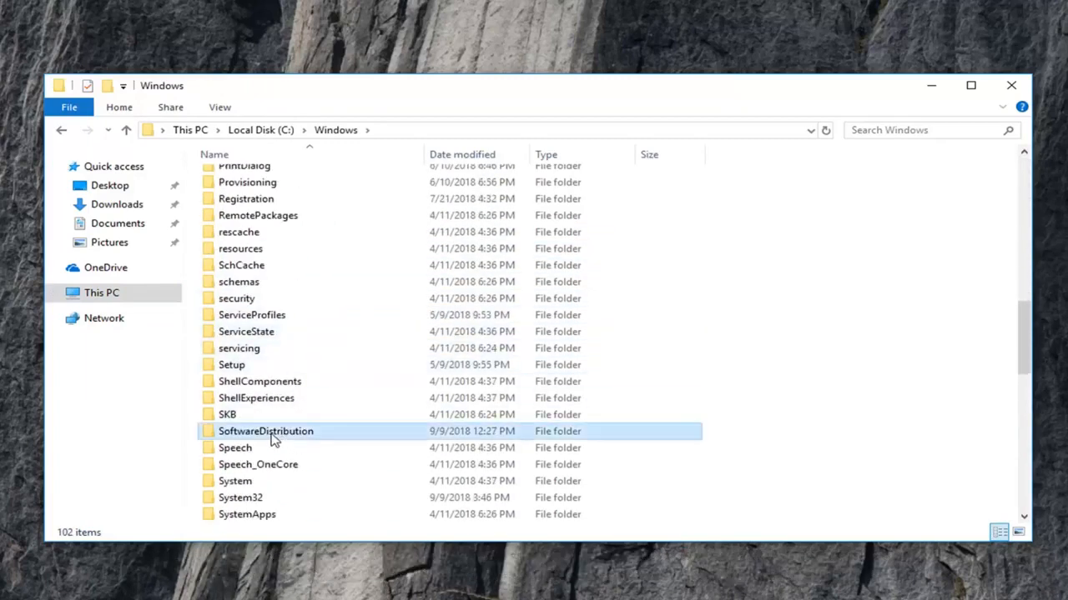
pyautogui.doubleClick(265, 431)
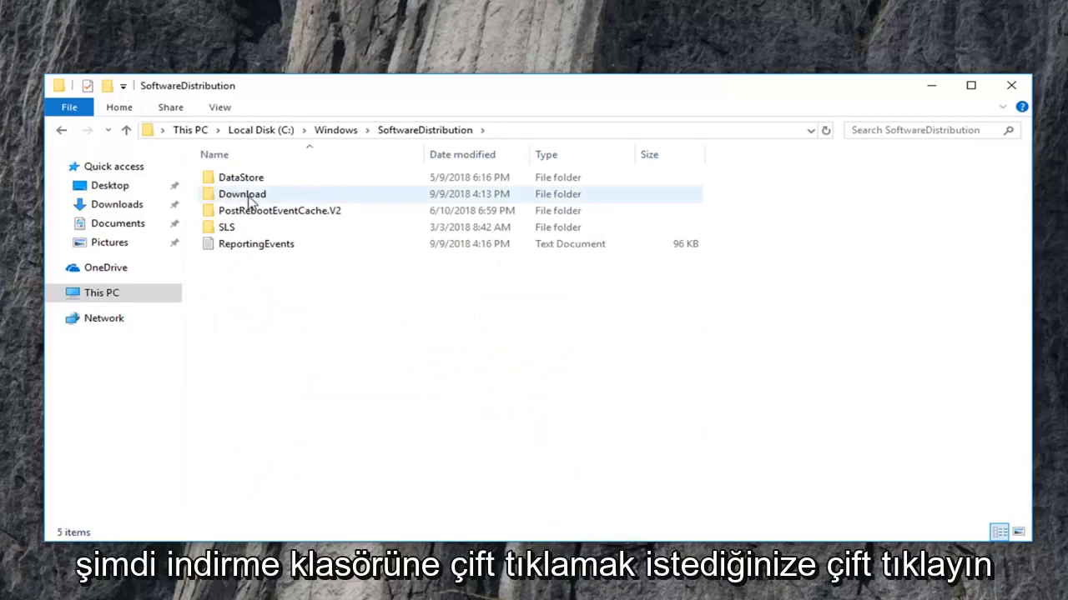
pyautogui.doubleClick(242, 193)
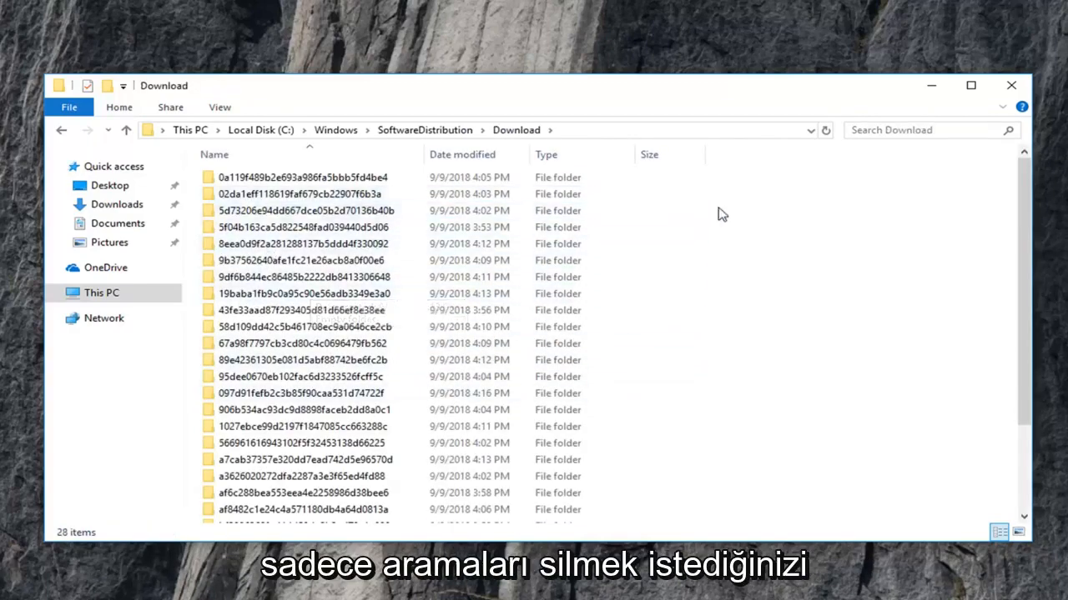
# Select all 28 items in Download and delete them via the context menu.
pyautogui.press('ctrl+a')
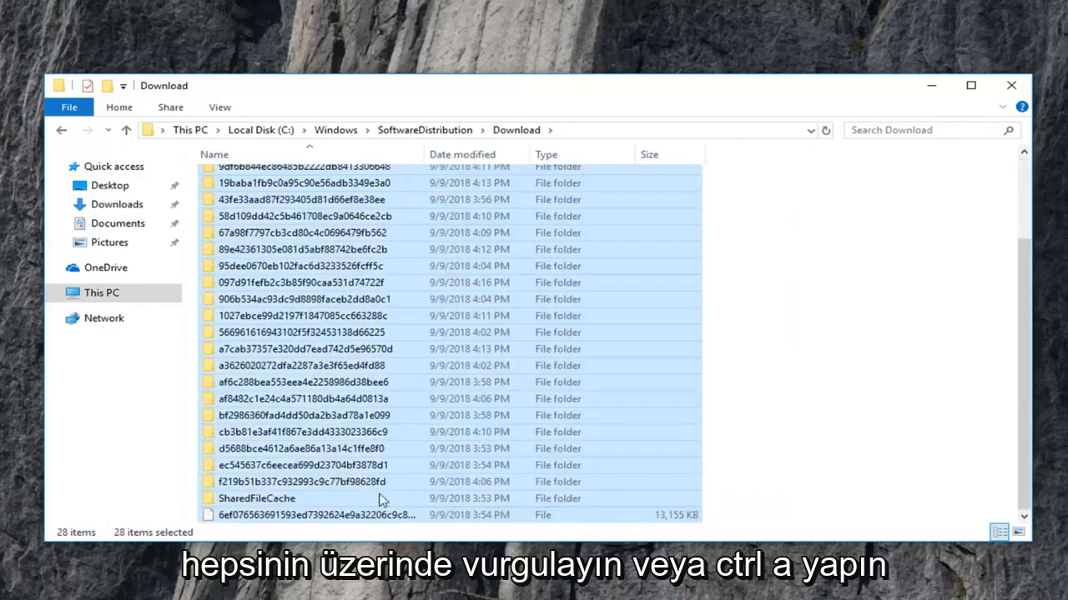
pyautogui.rightClick(317, 227)
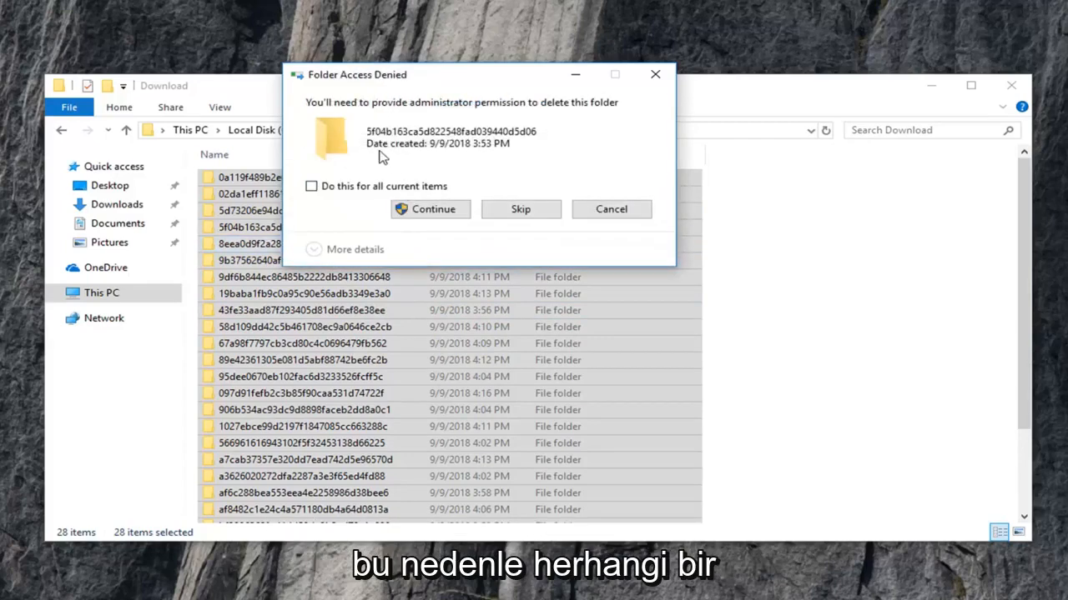
pyautogui.moveTo(367, 150)
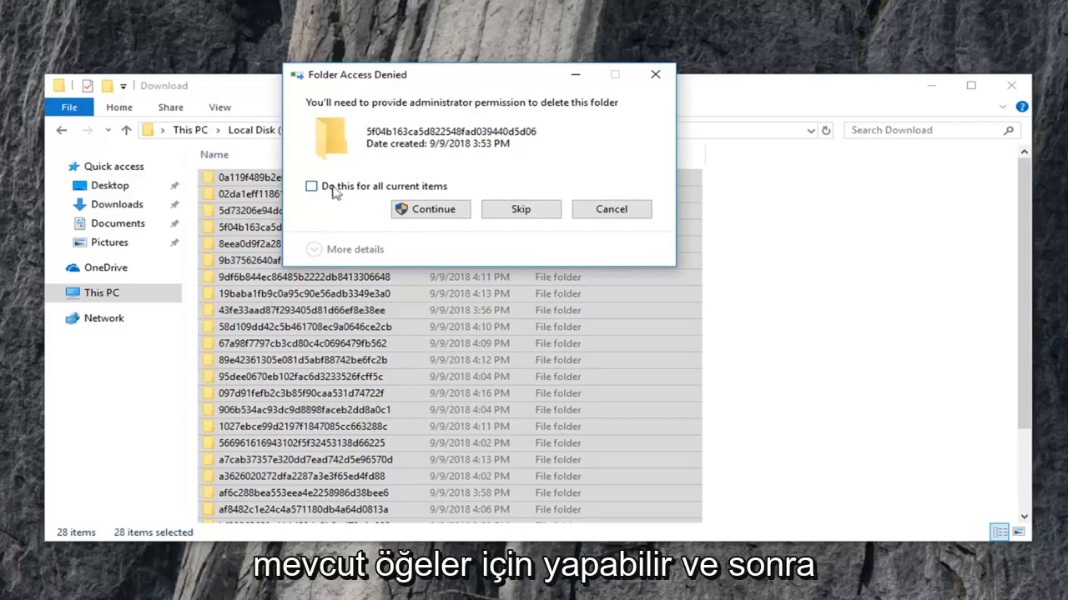
# Apply 'Do this for all current items' in Folder Access Denied and continue deleting.
pyautogui.click(429, 209)
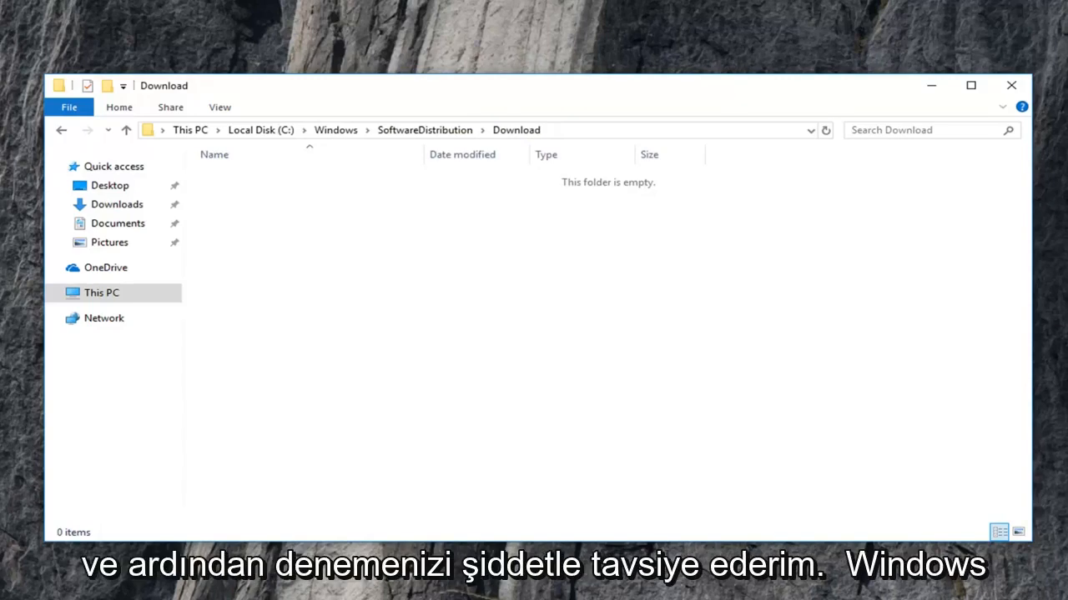
pyautogui.moveTo(1005, 160)
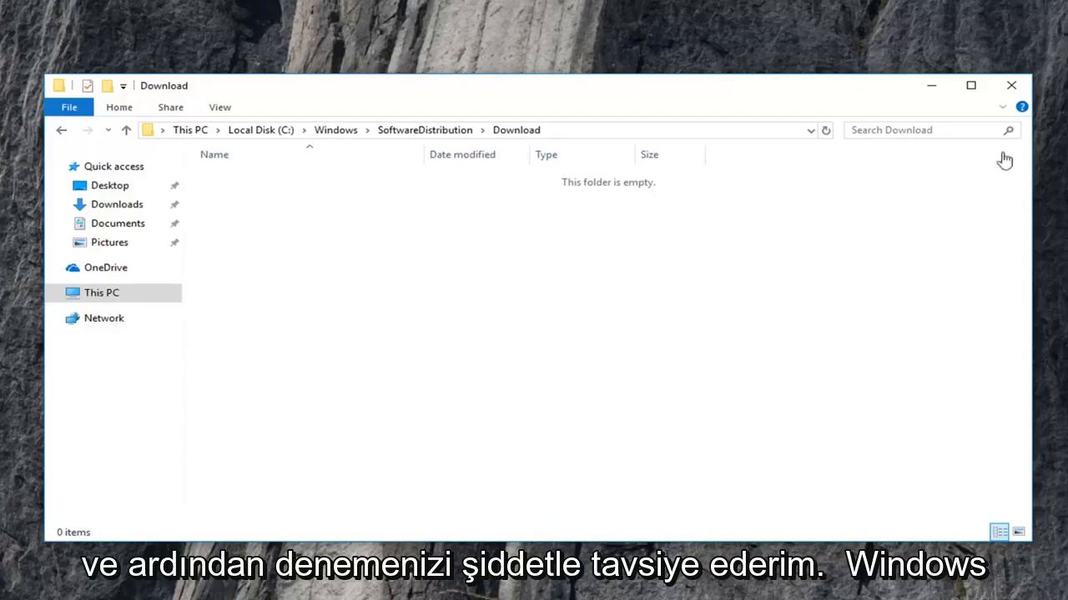
# Close the emptied Download folder's File Explorer window.
pyautogui.click(1010, 85)
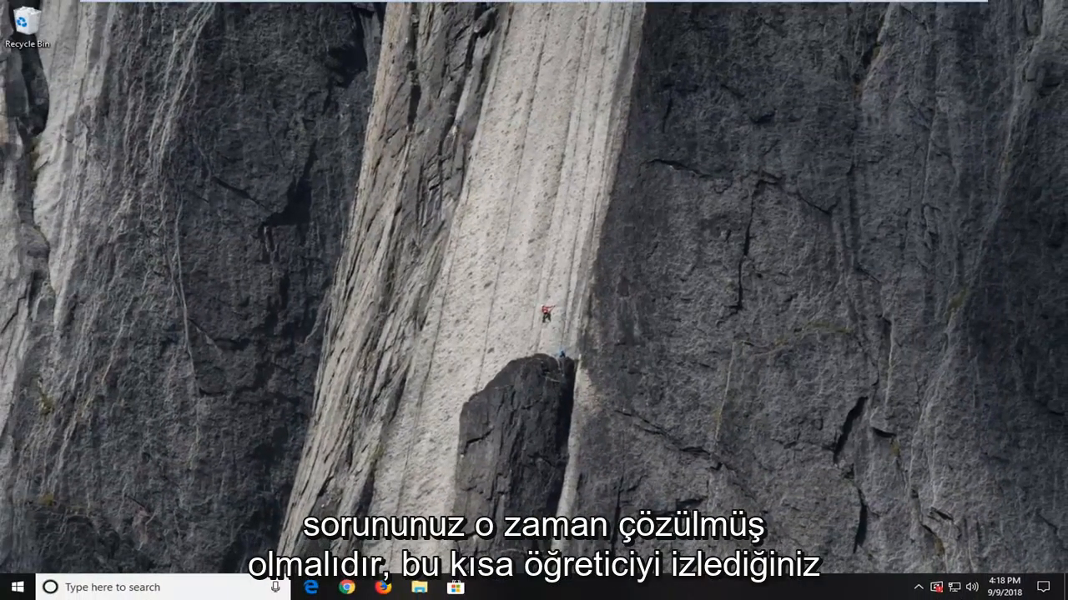